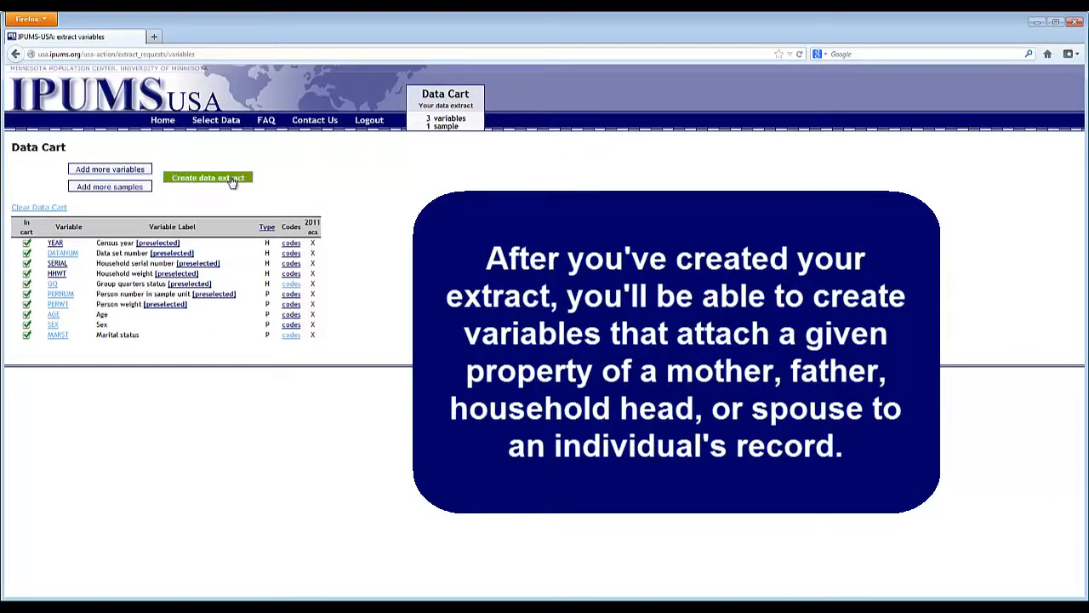
Create a data extract from the cart and go to Attach Characteristics.
{"action": "left_click", "coordinate": [208, 177]}
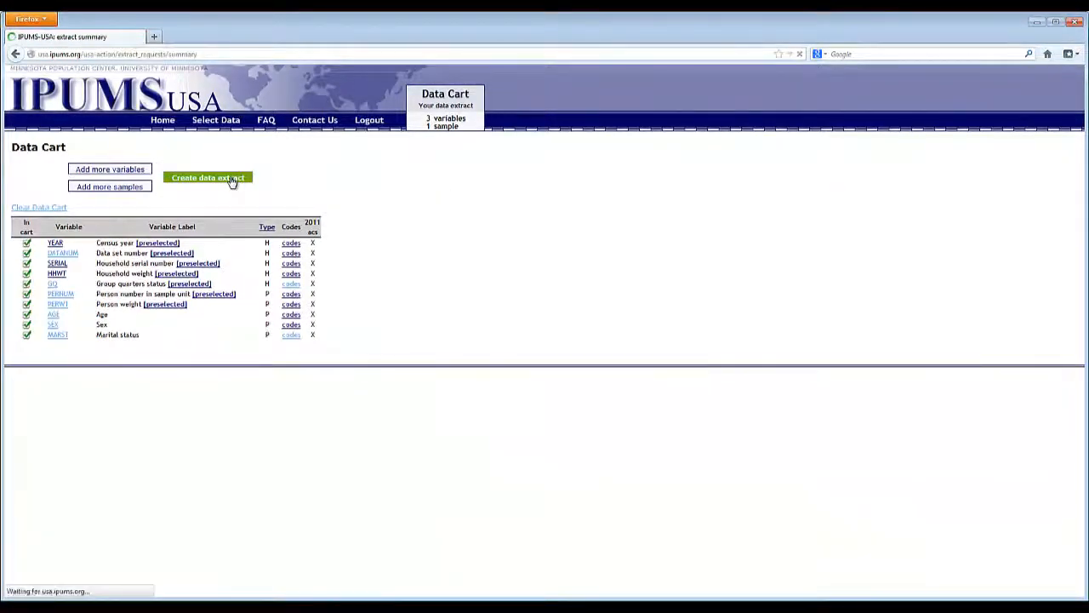
{"action": "left_click", "coordinate": [207, 177]}
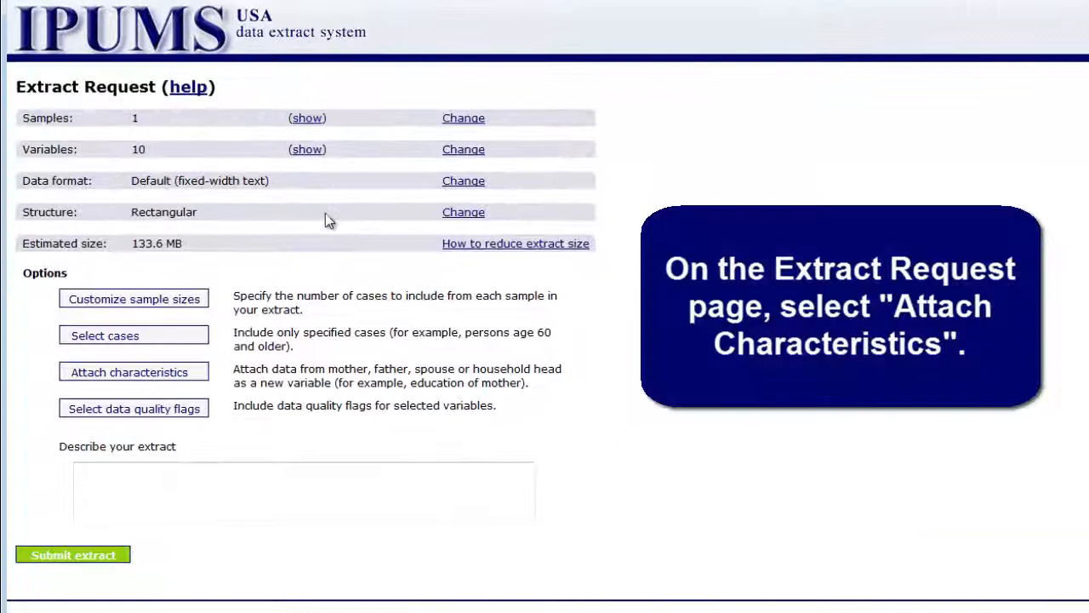
{"action": "mouse_move", "coordinate": [197, 382]}
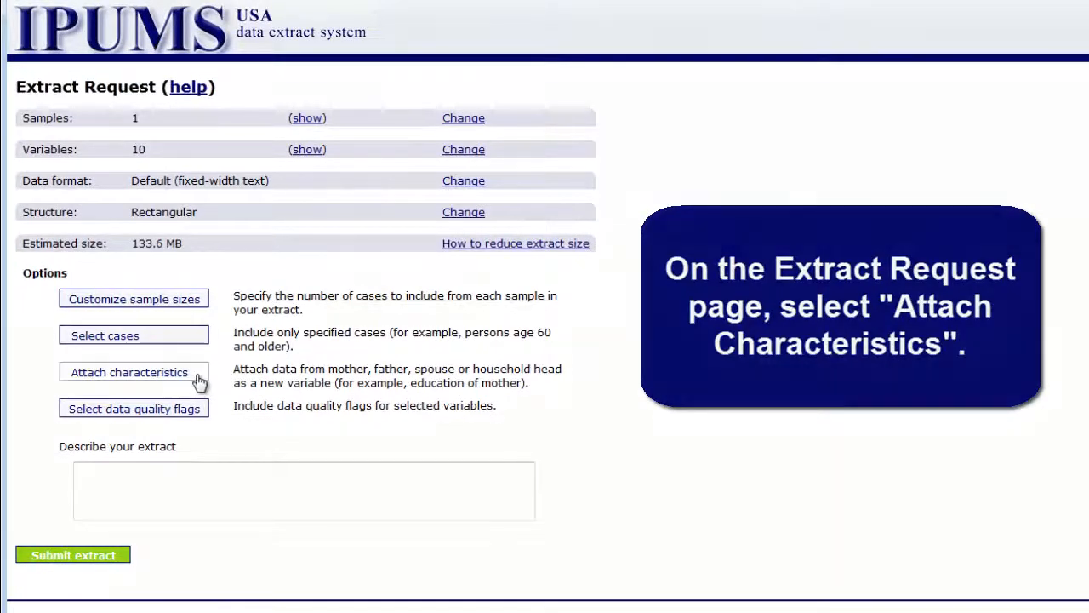
{"action": "left_click", "coordinate": [129, 371]}
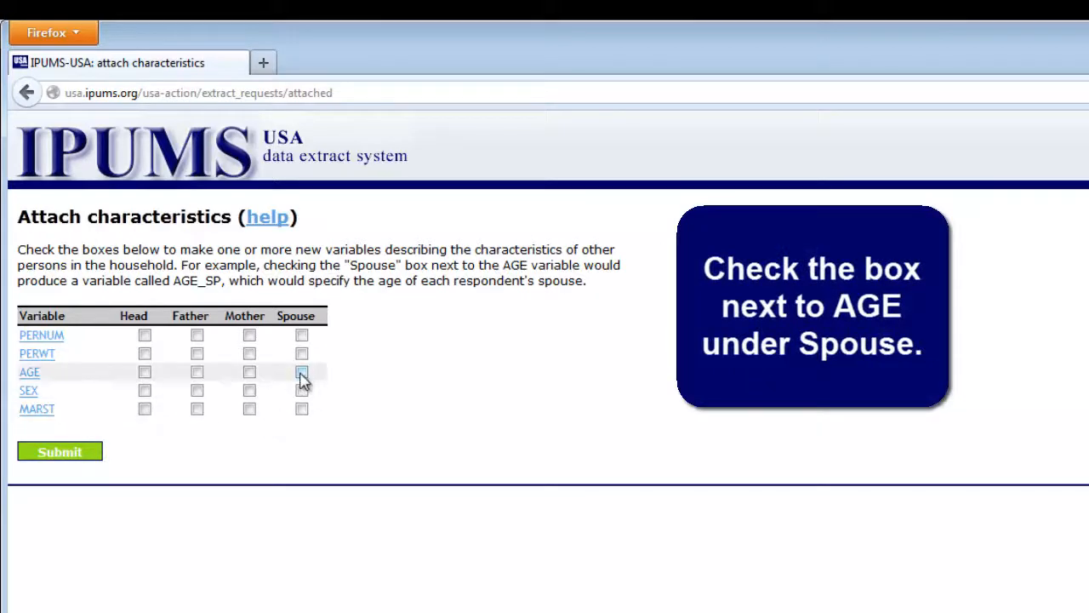
Attach the spouse's AGE to each person's record and submit.
{"action": "left_click", "coordinate": [301, 371]}
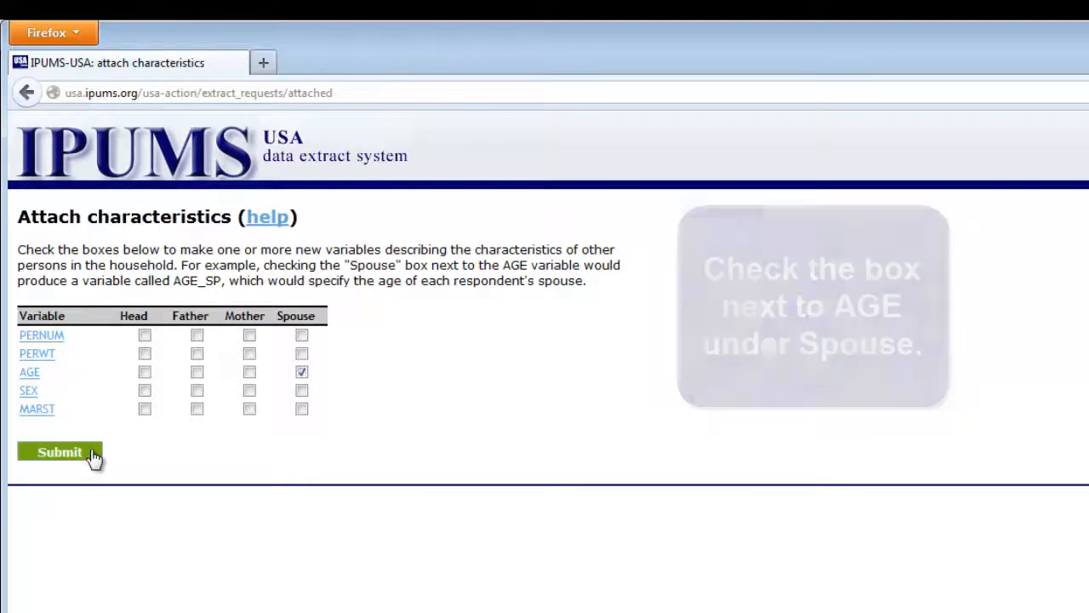
{"action": "left_click", "coordinate": [58, 453]}
{"action": "type", "text": "Attaching Characteristi"}
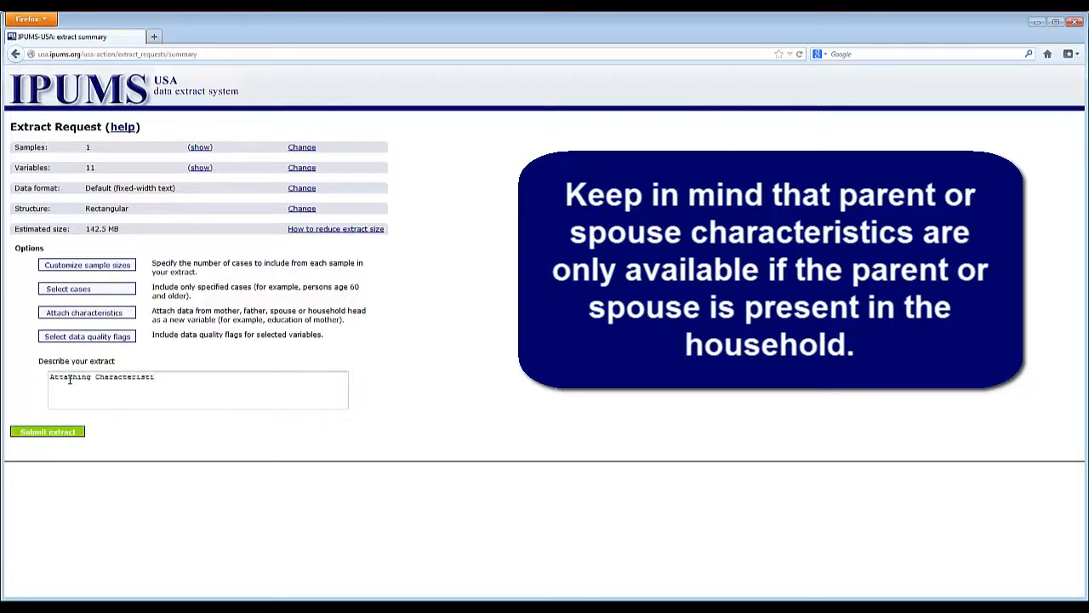
Add '- Age of Spouse' to the extract description.
{"action": "type", "text": "- Age of Spouse"}
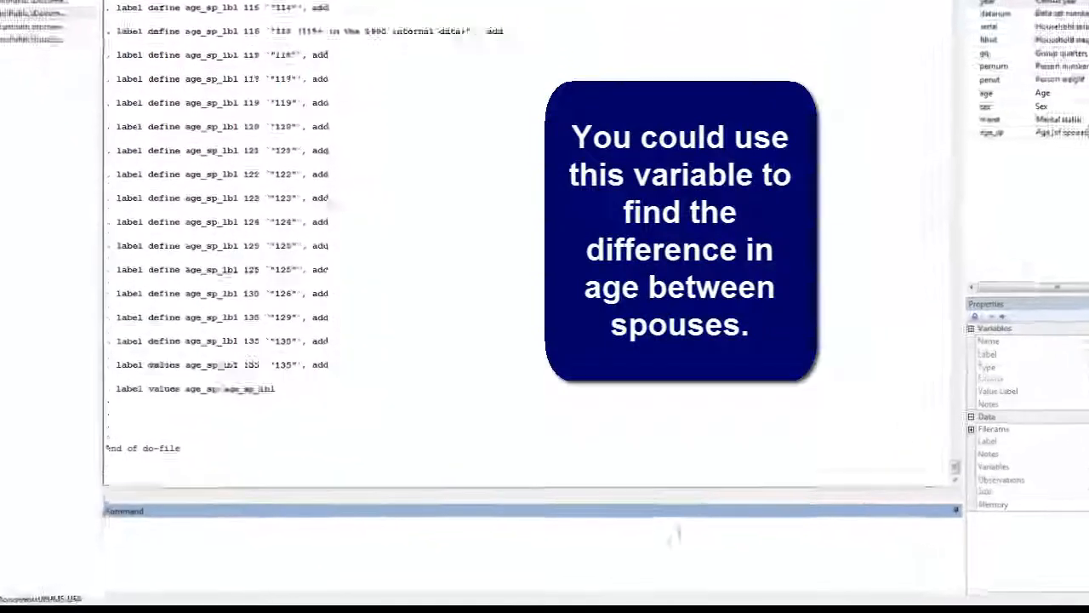
Generate age_diff = age - age_sp and summarize it (mean 0, range -52 to 52).
{"action": "type", "text": "gen age_diff"}
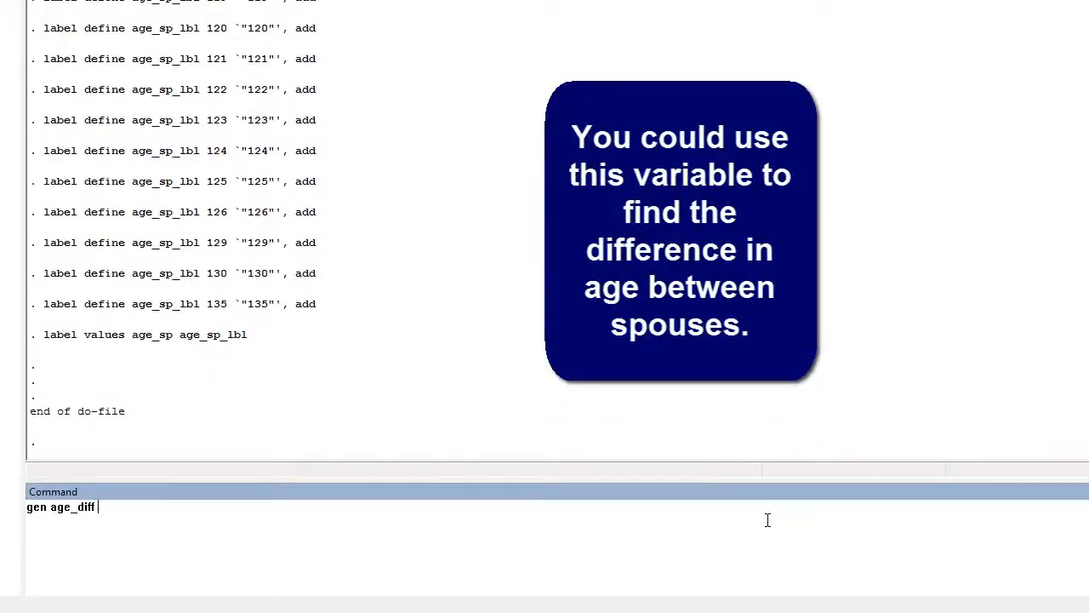
{"action": "type", "text": "= age - age_s"}
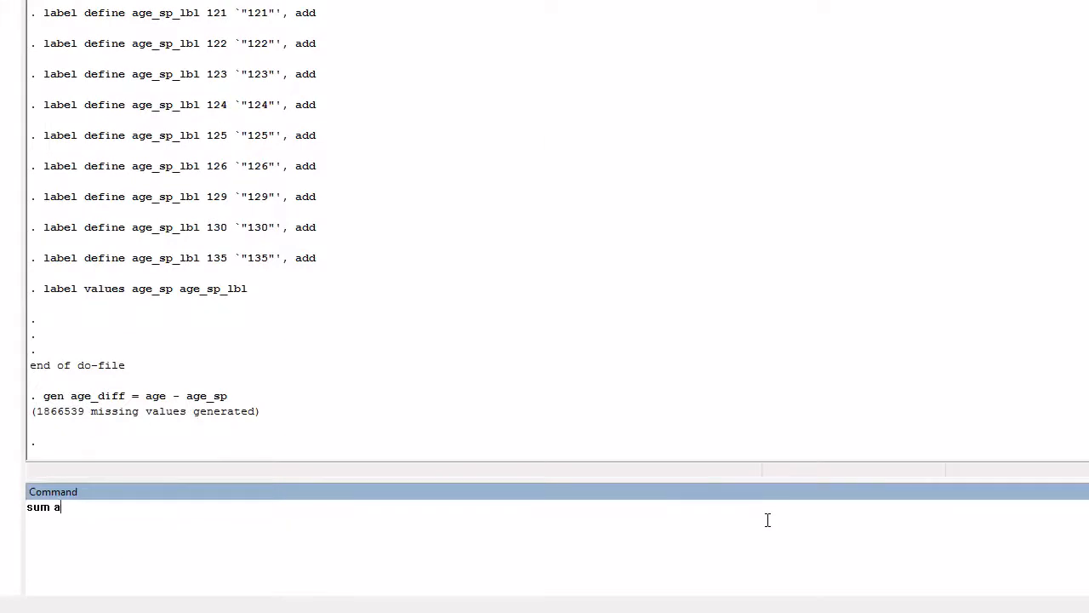
{"action": "key", "text": "Return"}
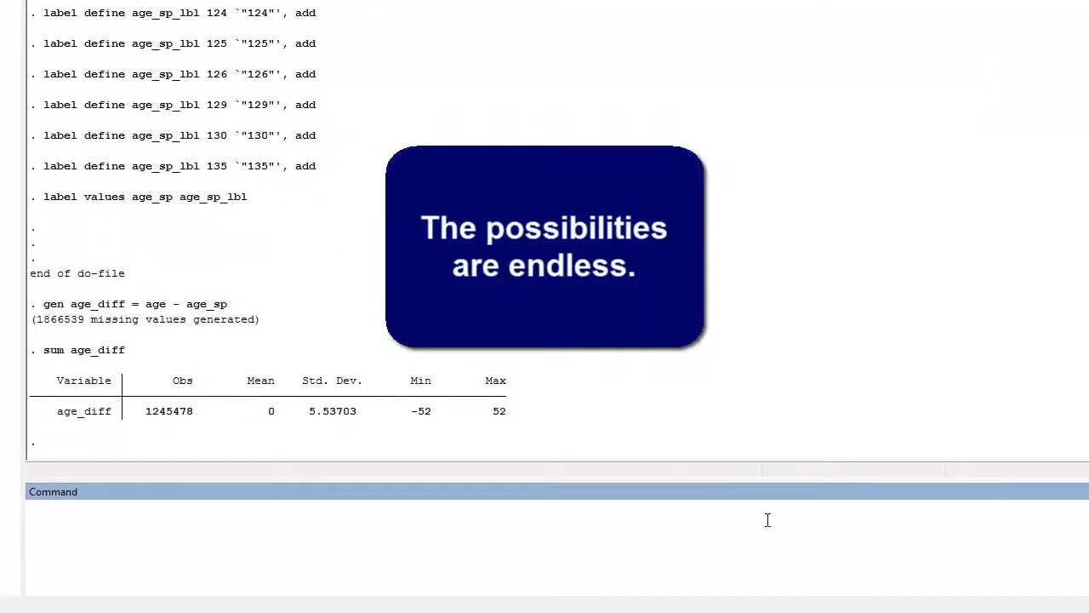